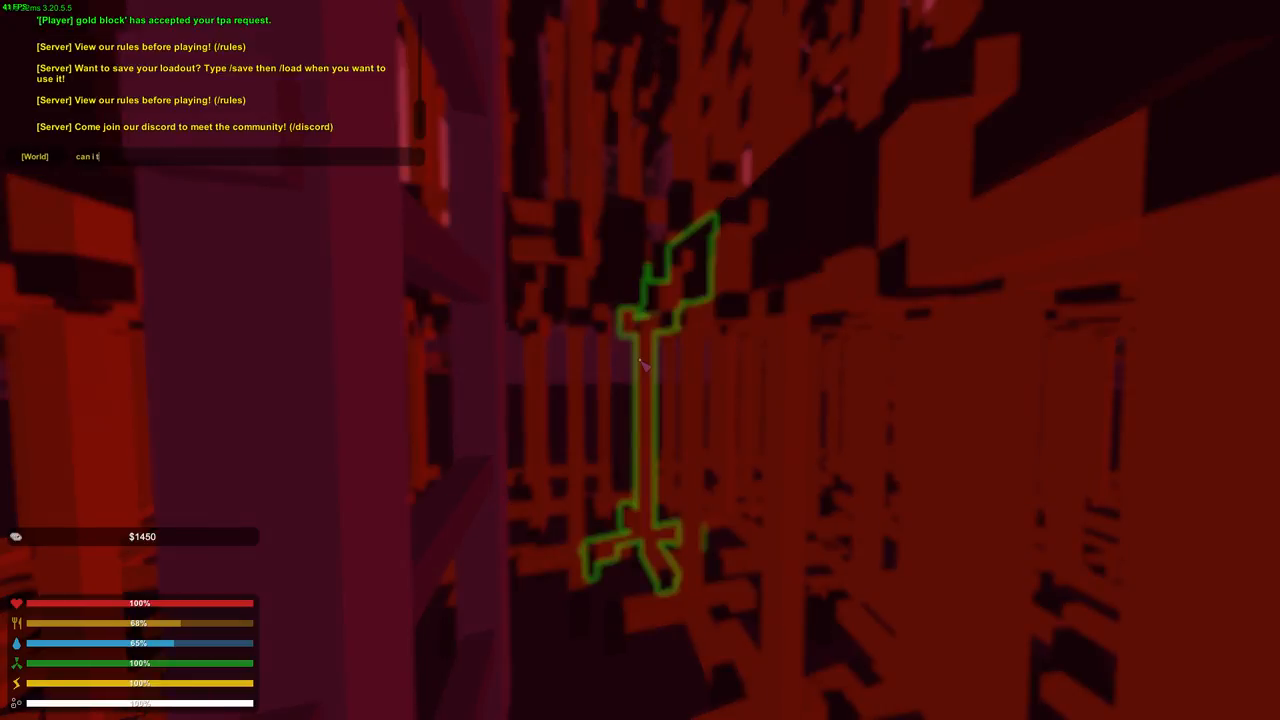
pyautogui.write('turn on')
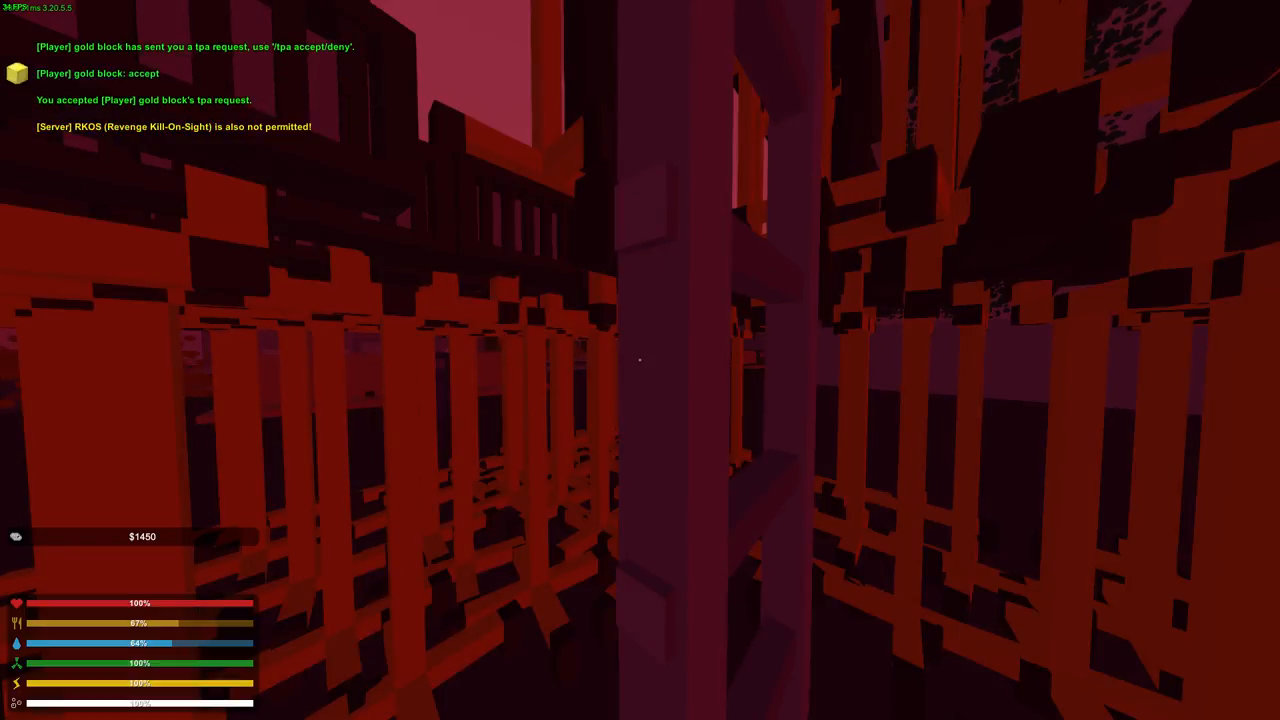
pyautogui.moveTo(640, 360)
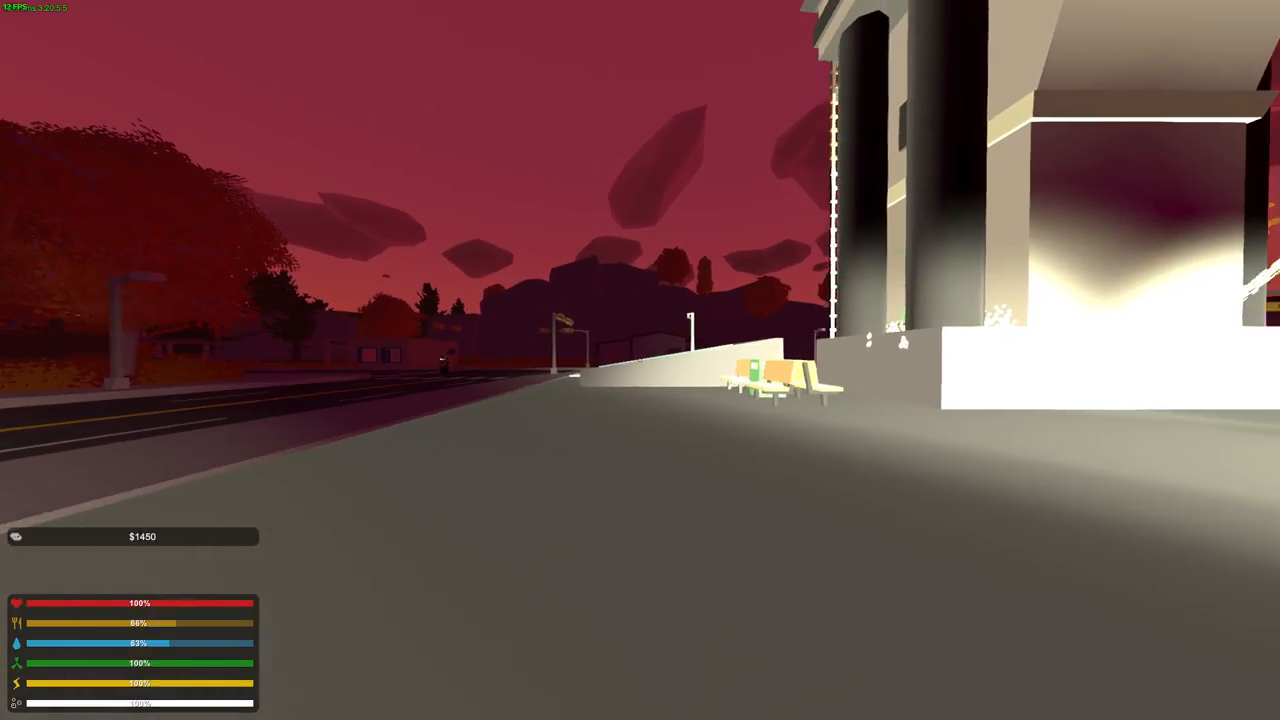
pyautogui.moveTo(640, 360)
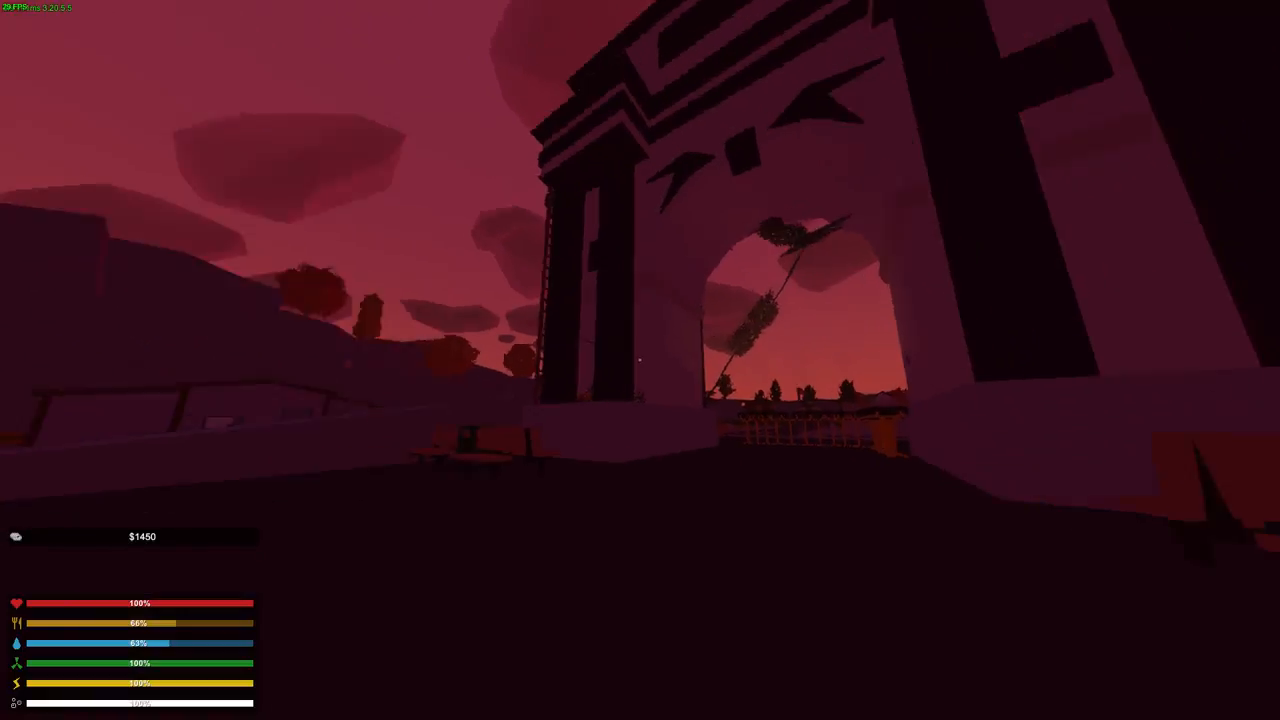